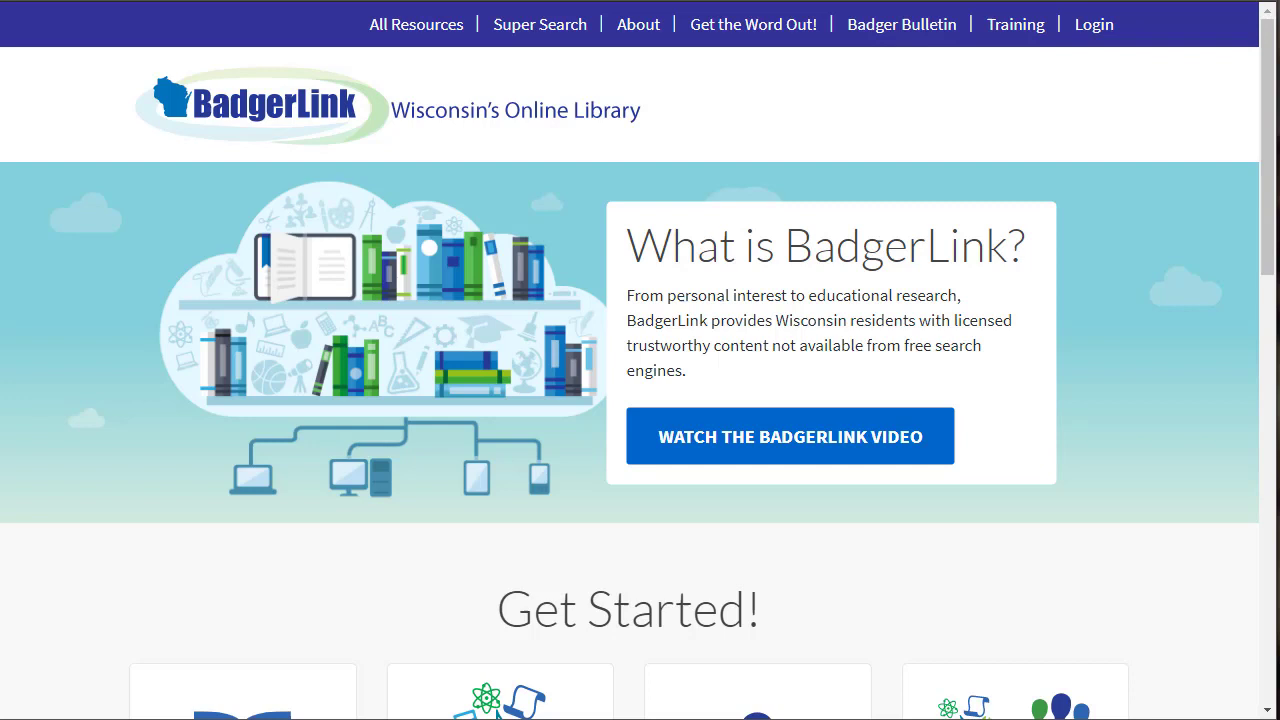
Step: Scroll to the Get Started cards for browsing by Format, Subject, Audience and All Resources
scroll("down", 3)
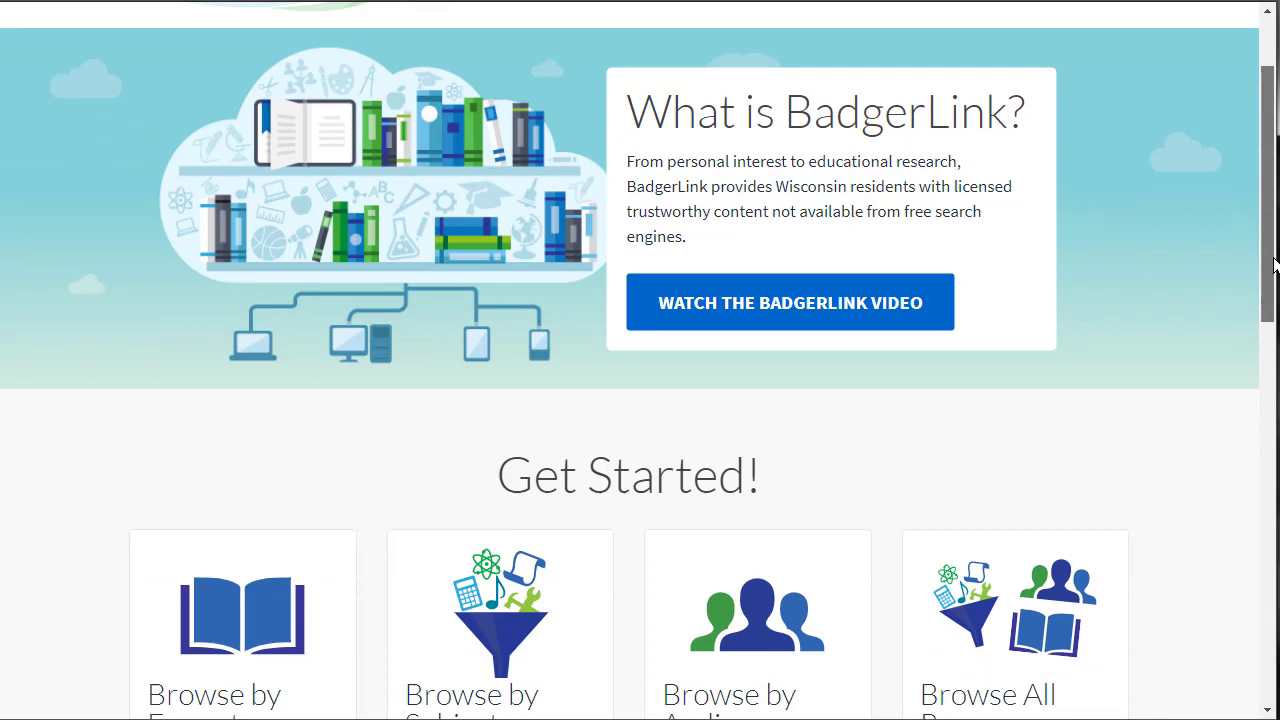
scroll("down", 3)
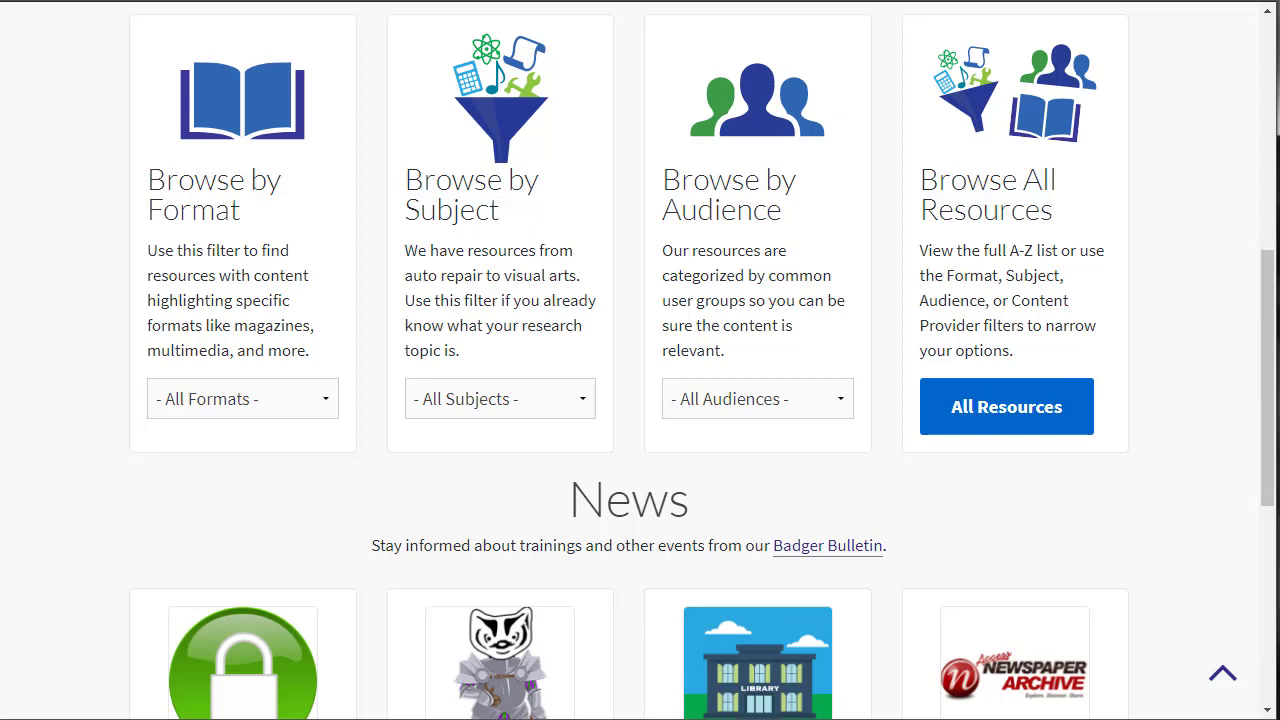
Step: Browse the Format and Subject dropdowns, then select Health from Browse by Subject
left_click(242, 398)
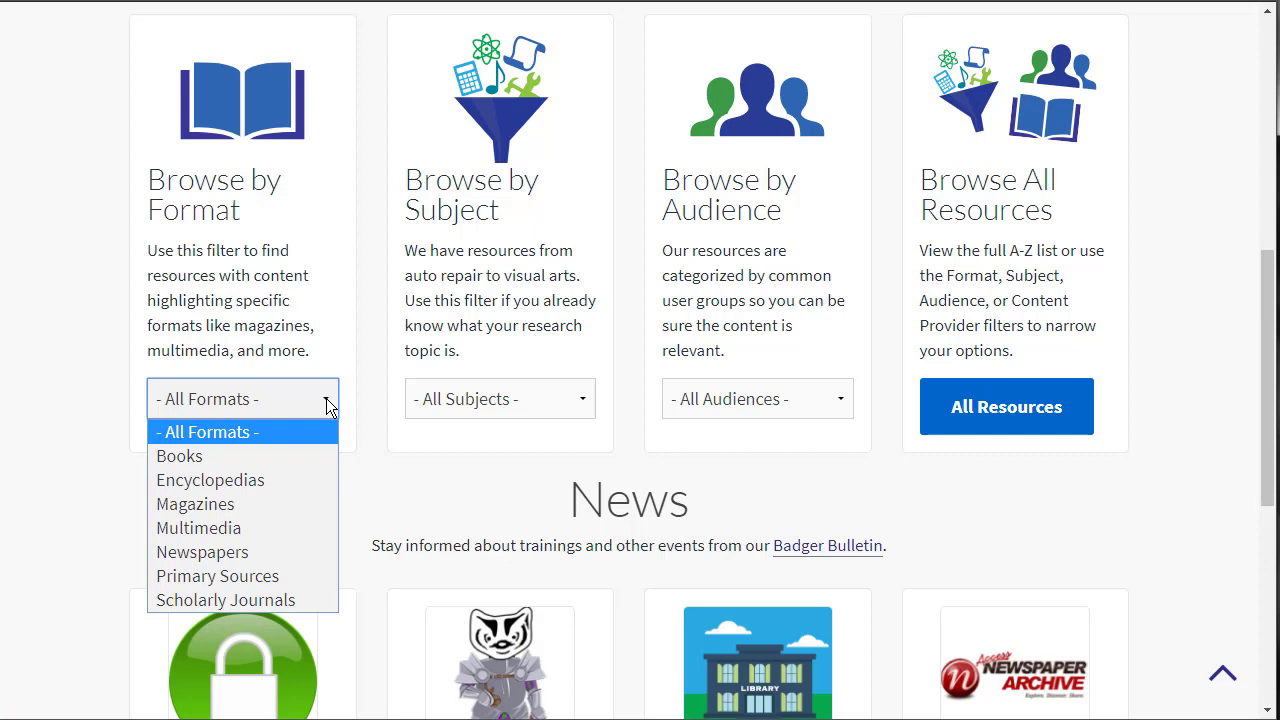
left_click(499, 398)
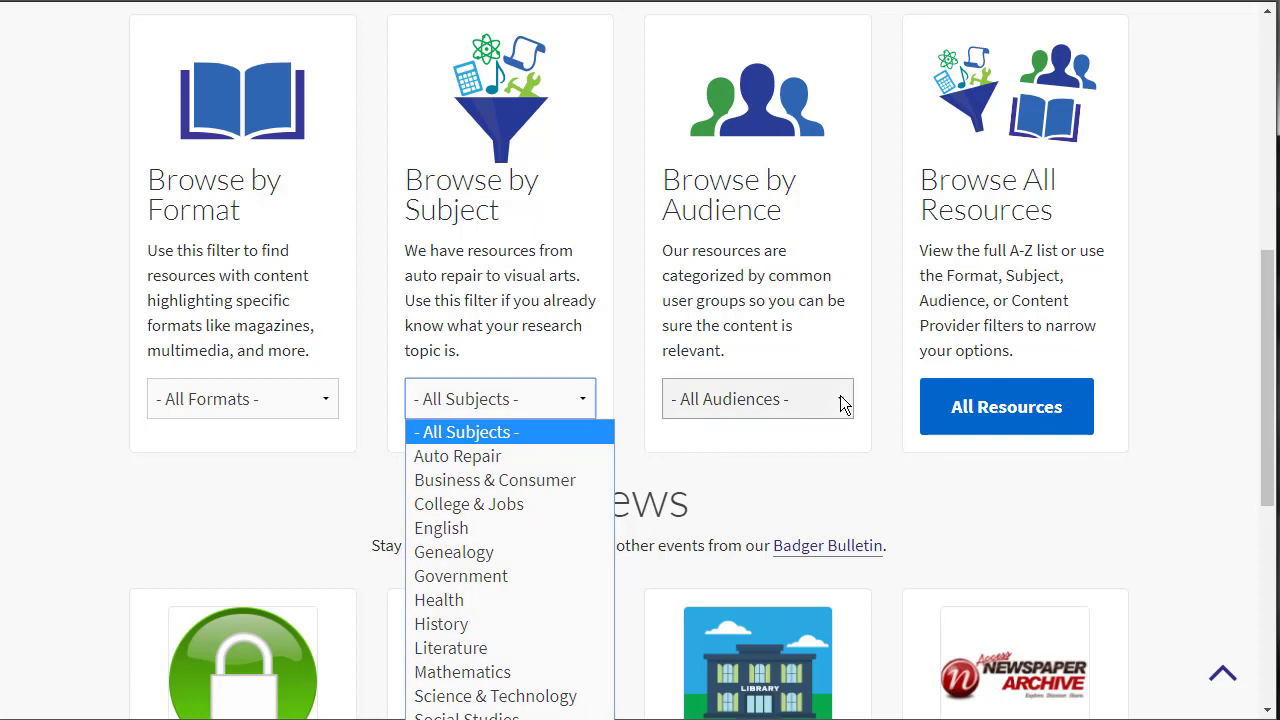
left_click(757, 398)
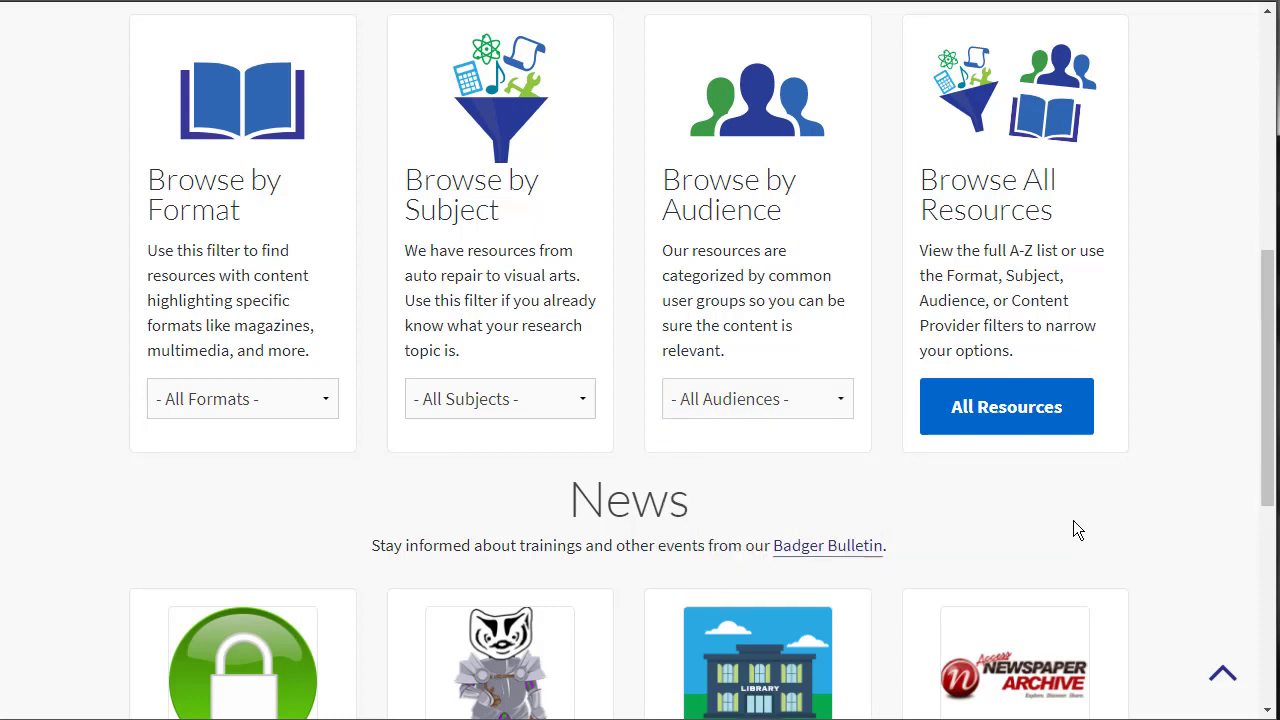
left_click(499, 398)
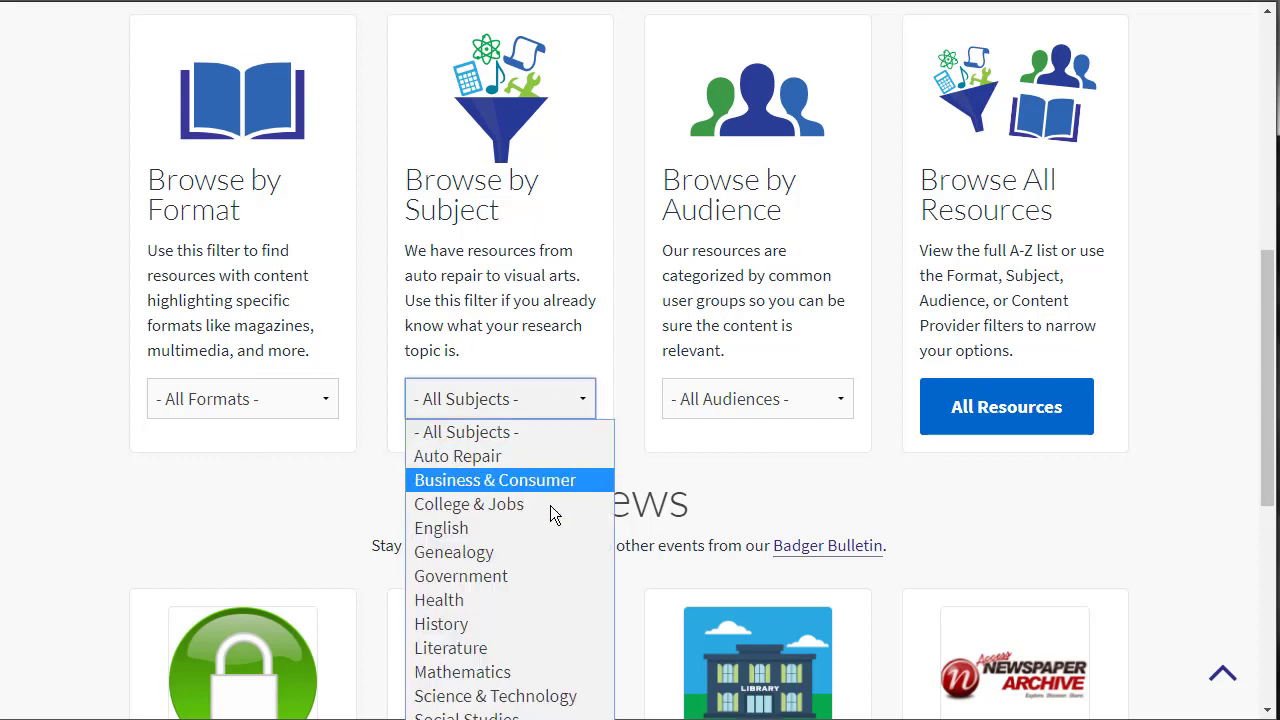
left_click(438, 599)
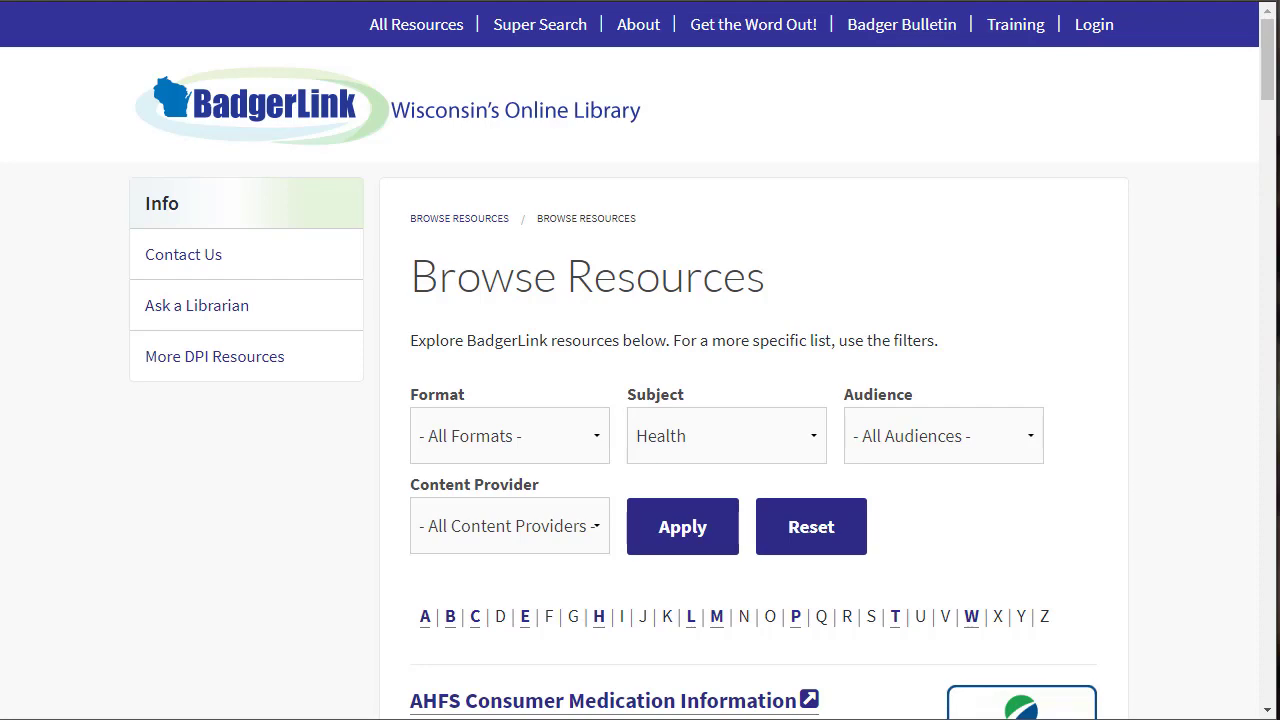
Step: Look through the Health-filtered results including Britannica School, Explora and Health Source titles
scroll("down", 3)
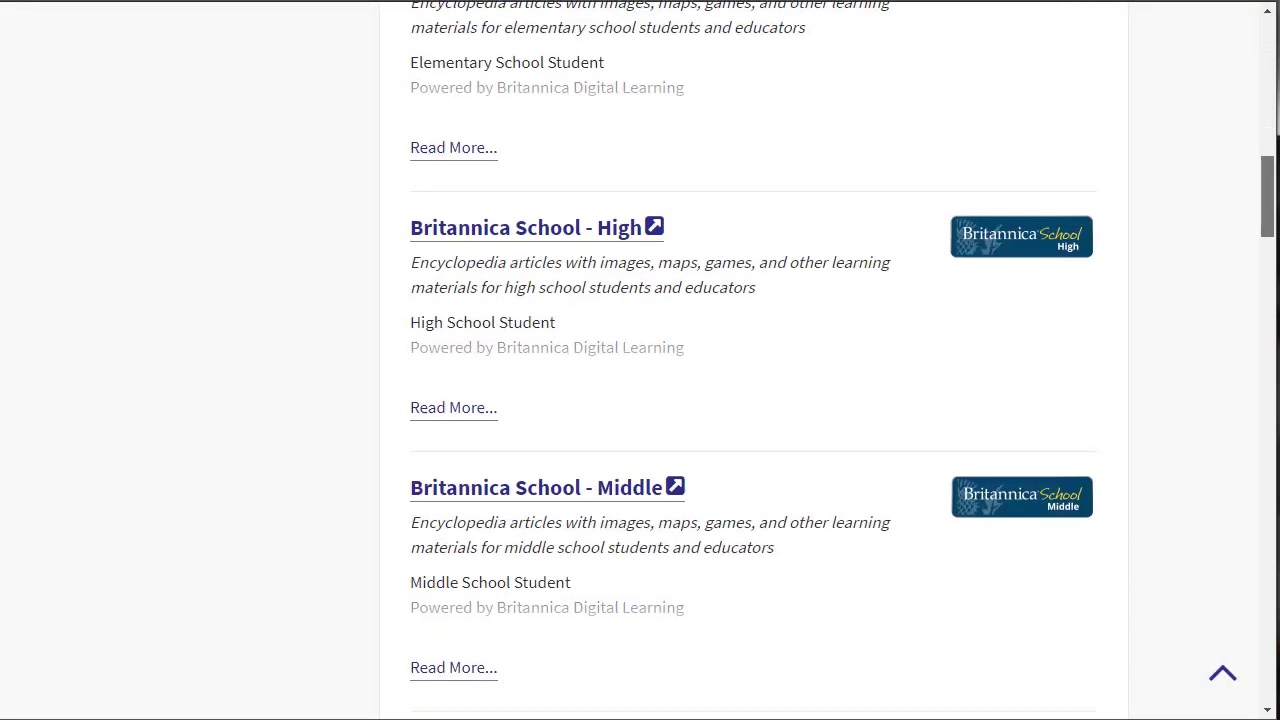
scroll("down", 3)
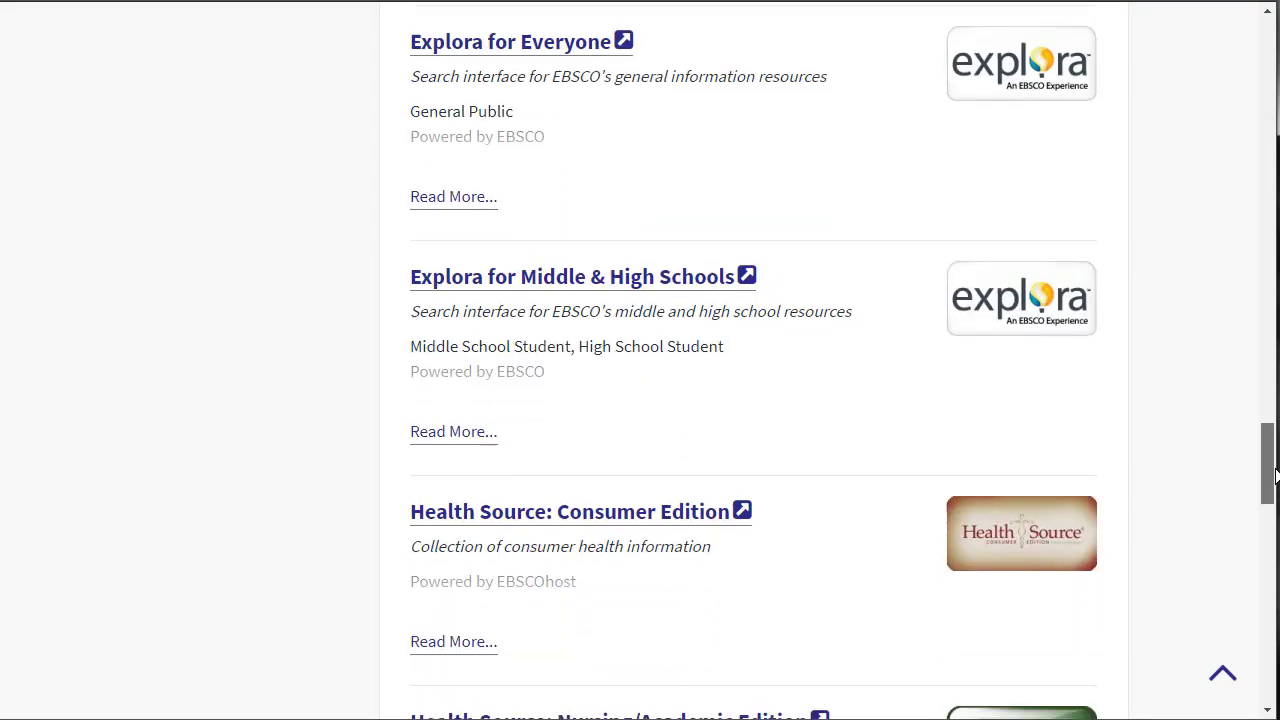
scroll("down", 3)
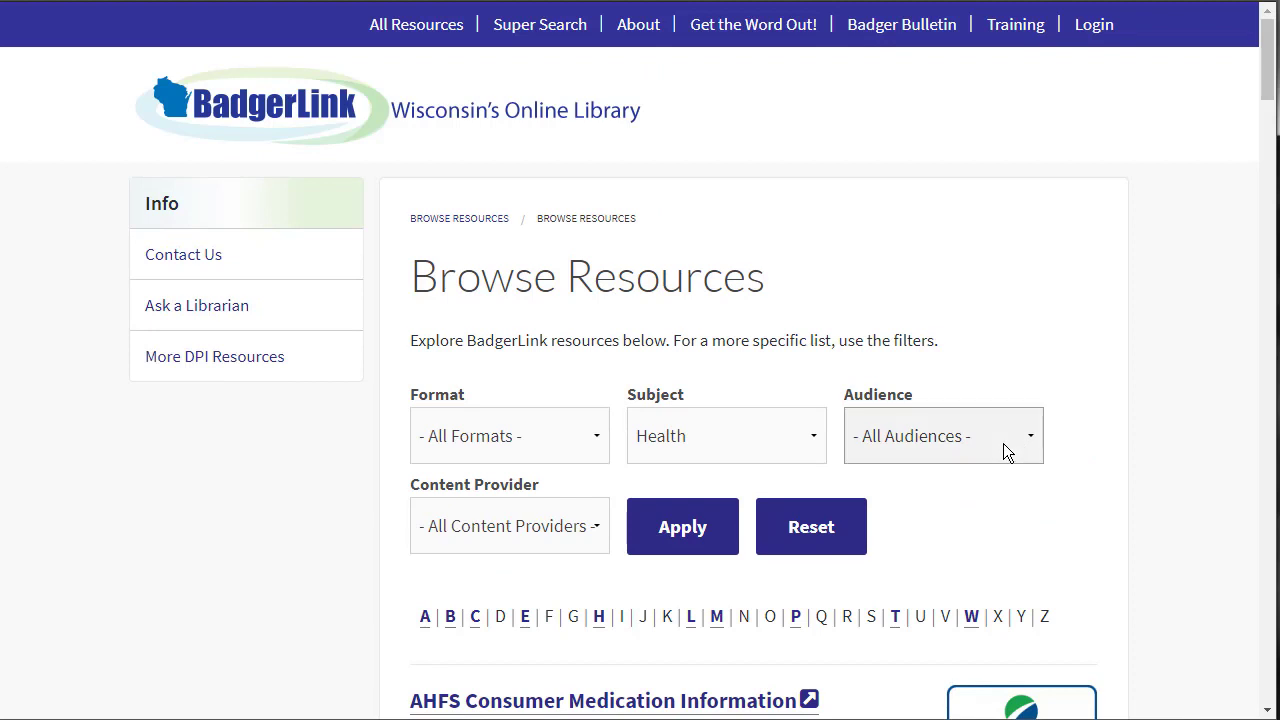
Step: Filter the Health list by the Middle School Student audience and review the four results
left_click(940, 435)
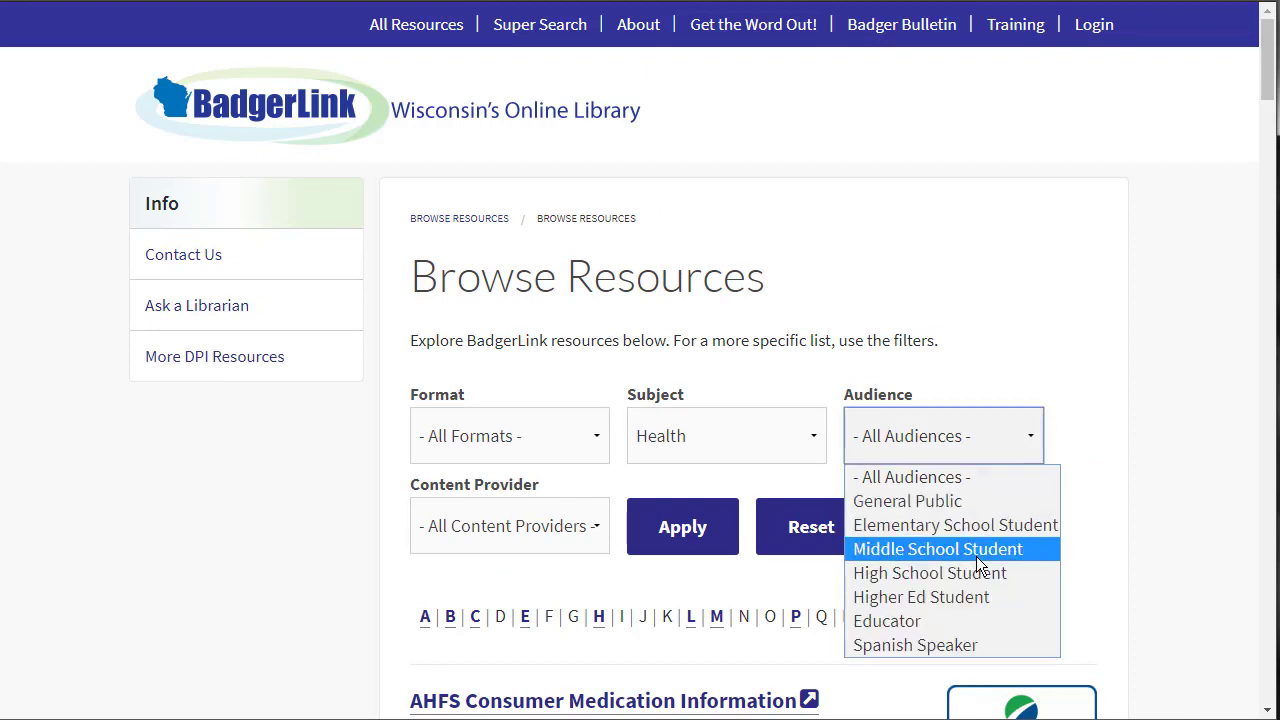
left_click(937, 548)
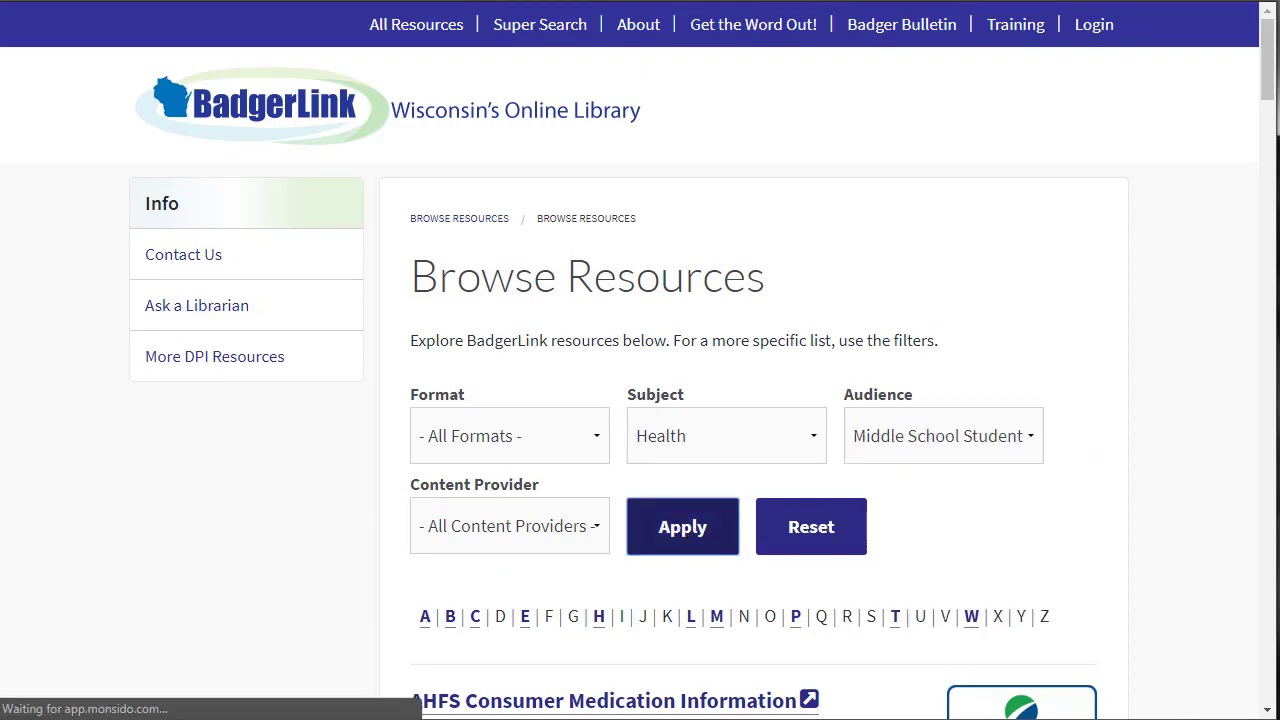
left_click(683, 526)
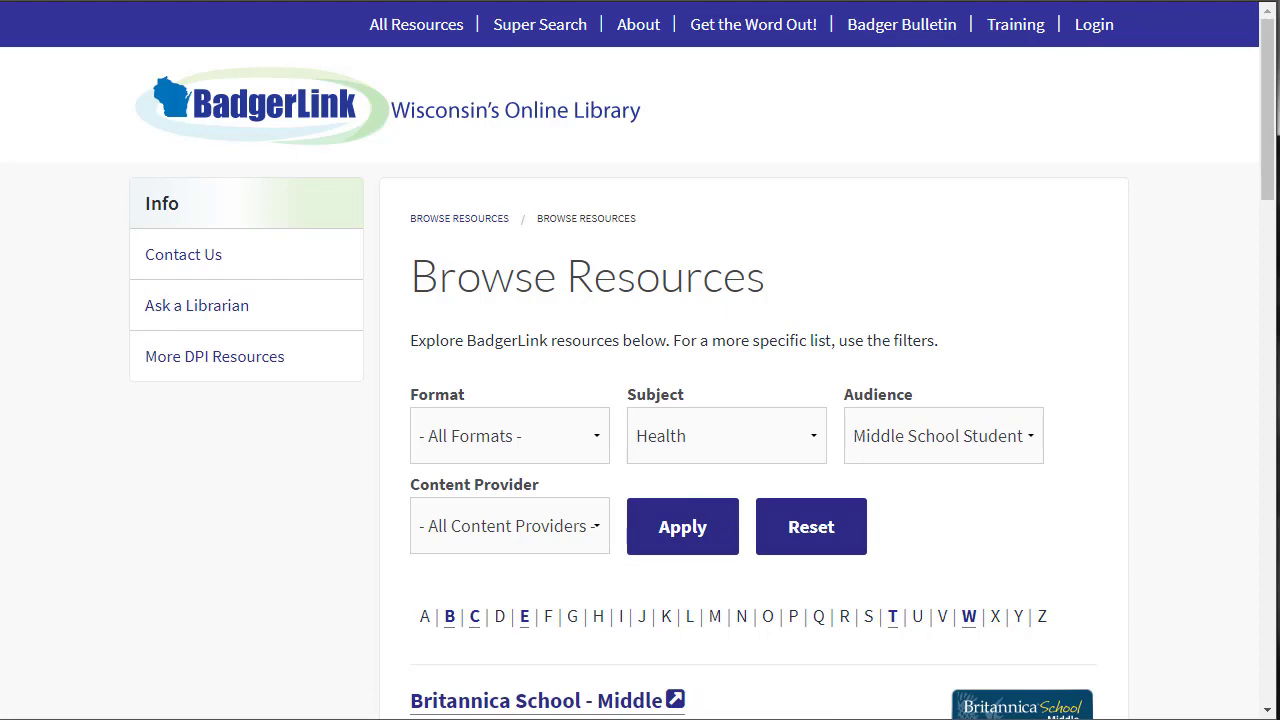
mouse_move(1272, 160)
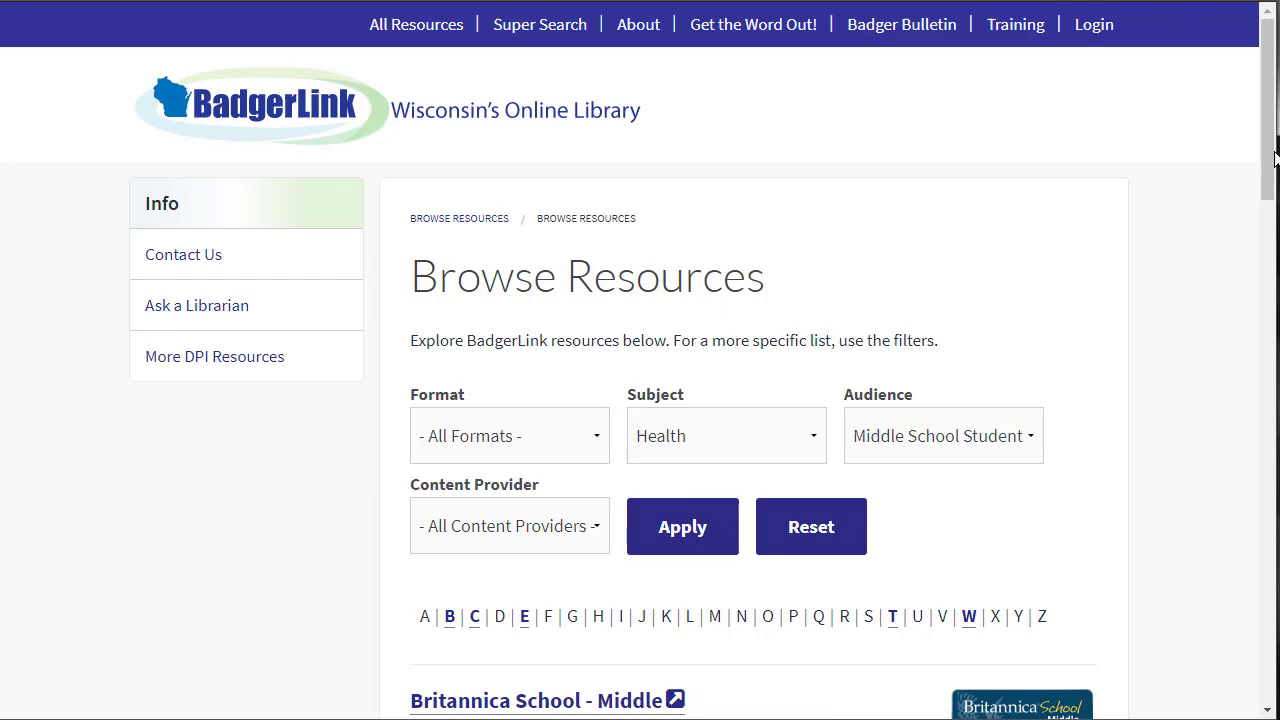
scroll("down", 3)
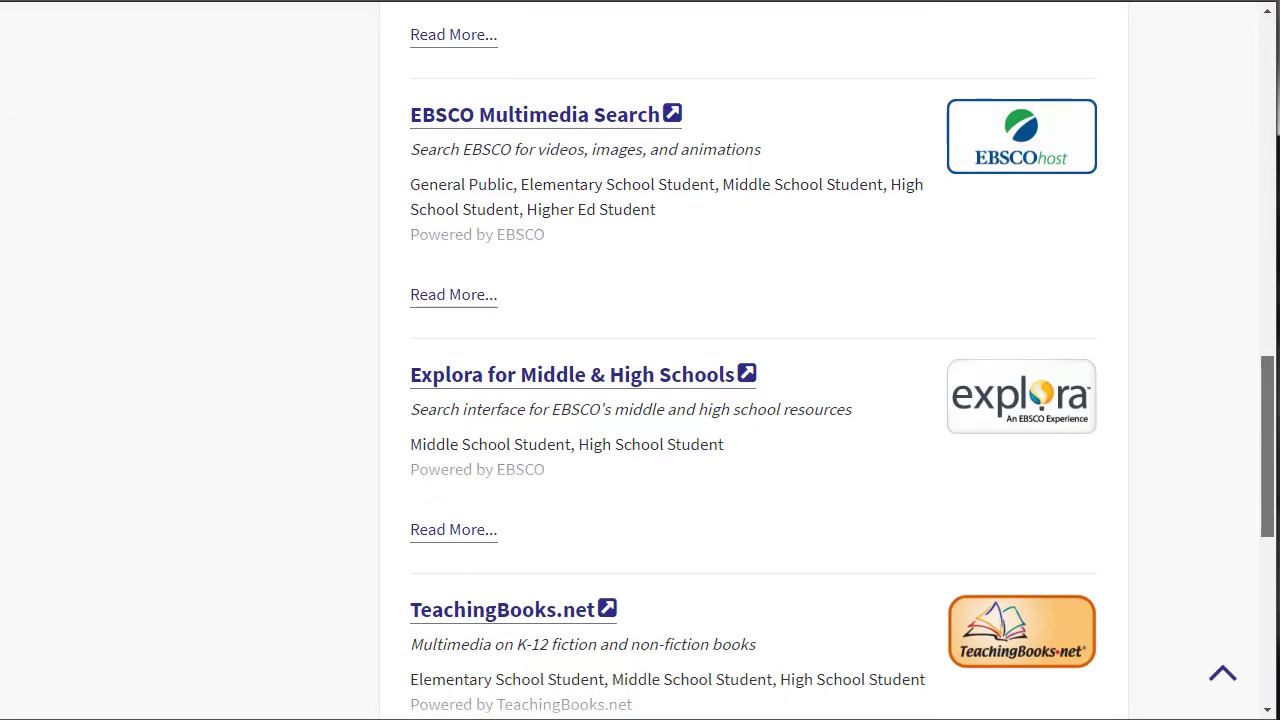
scroll("up", 3)
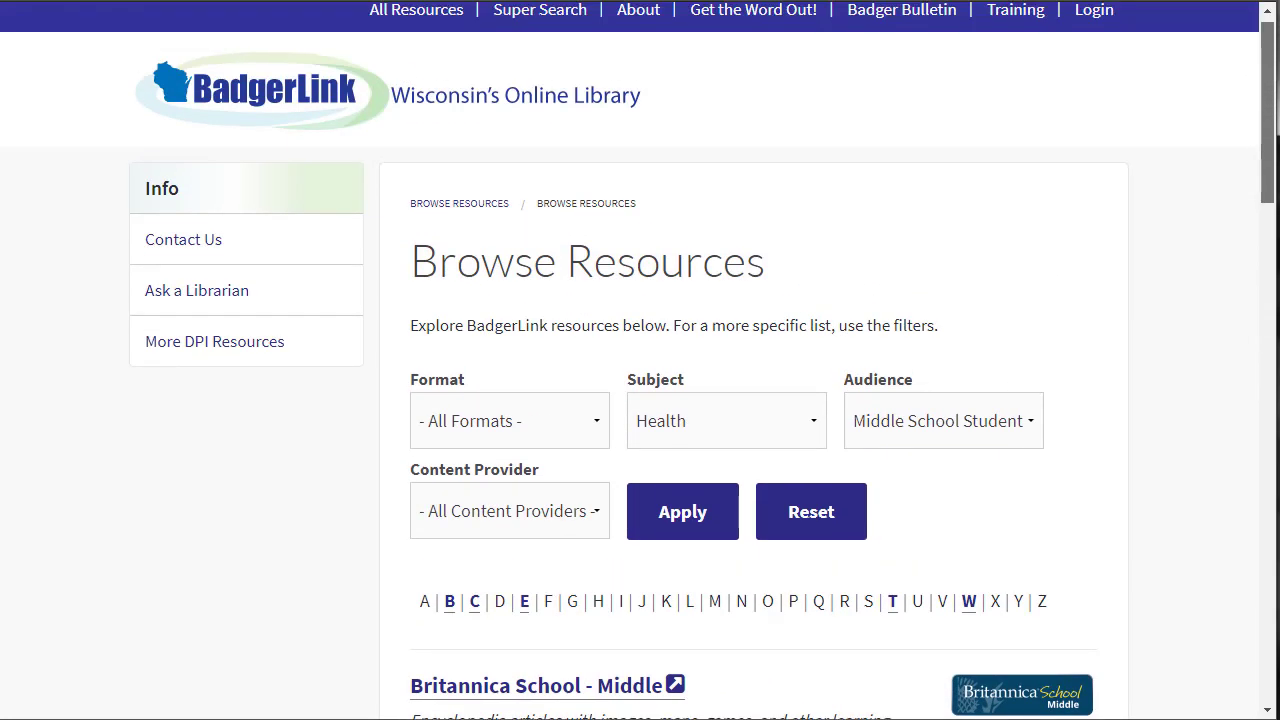
left_click(509, 510)
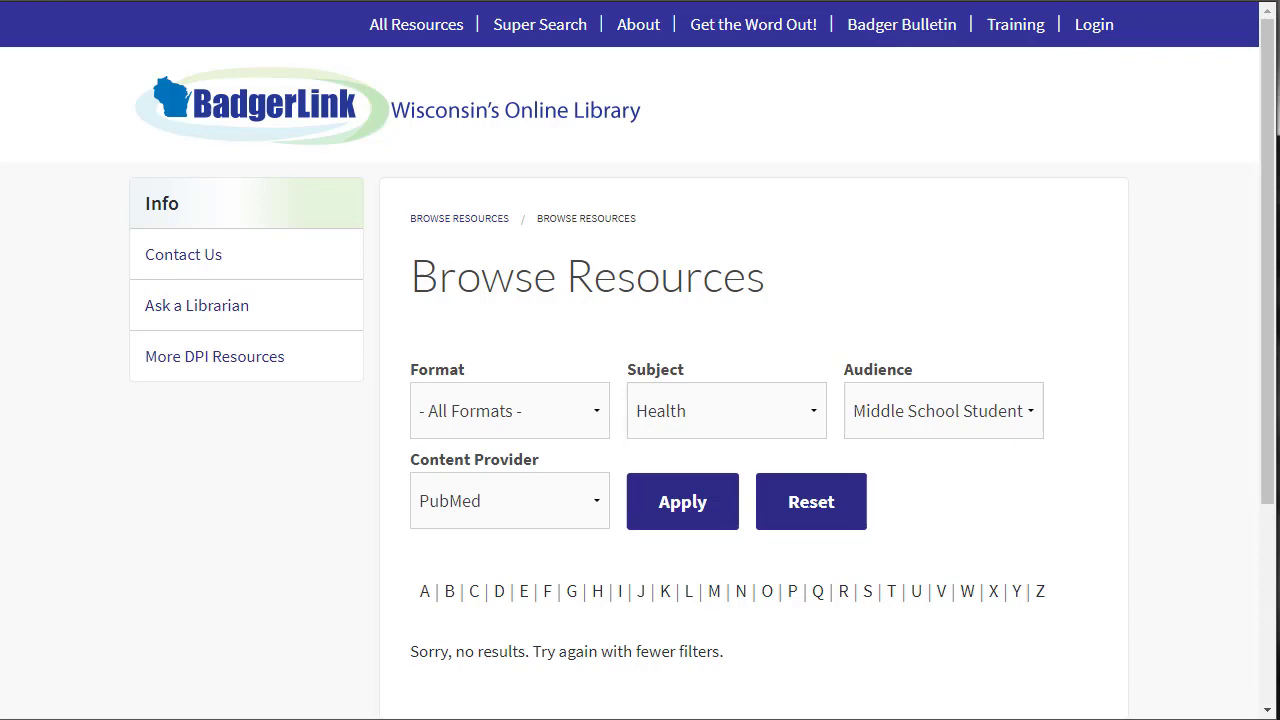
left_click(509, 501)
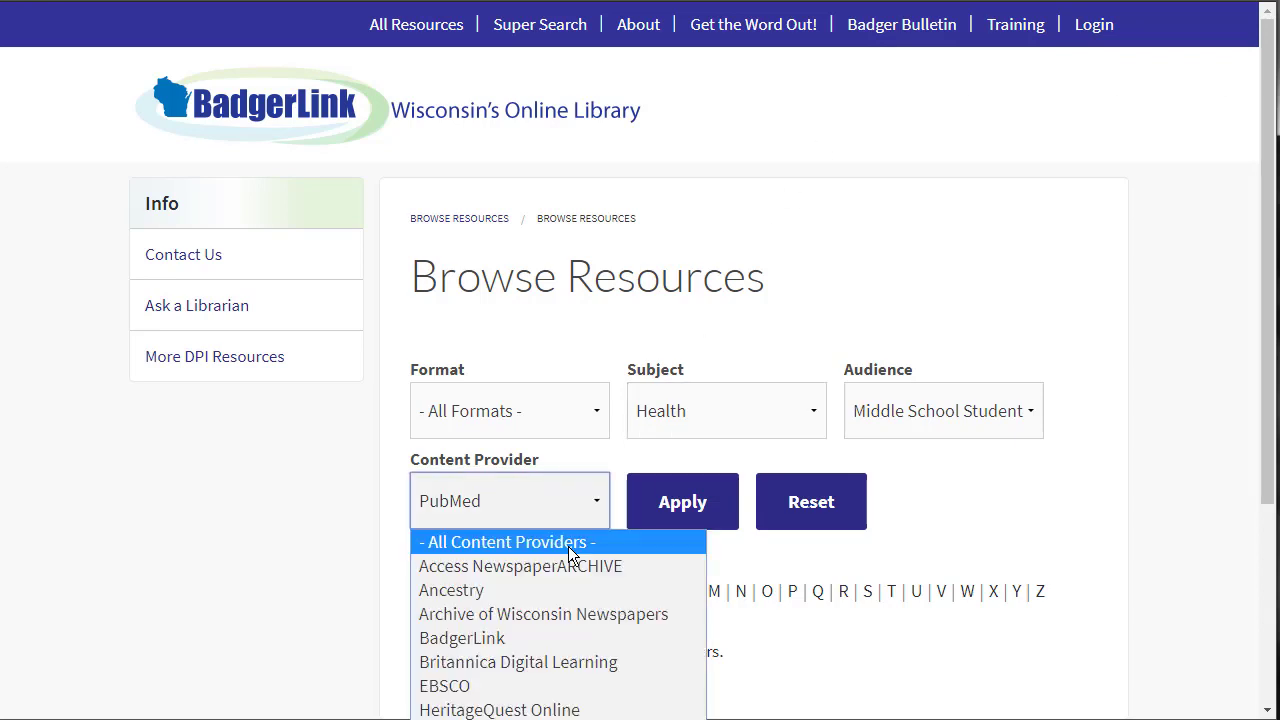
left_click(505, 541)
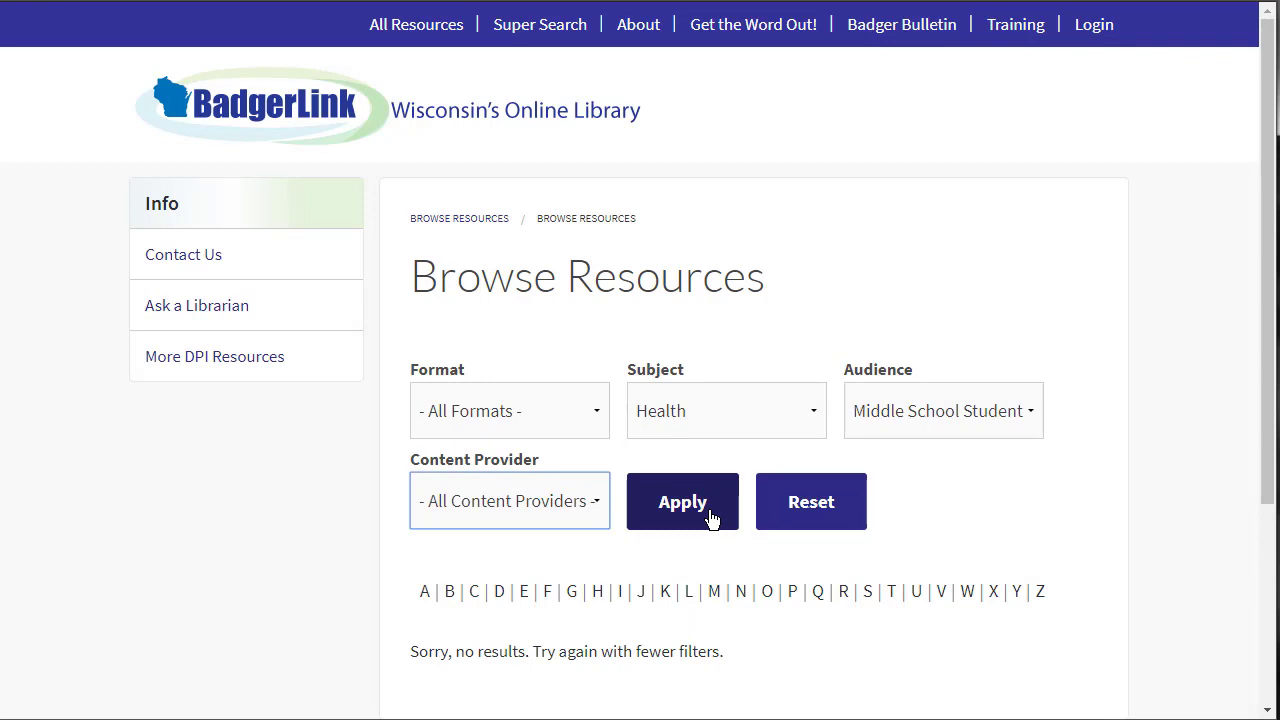
left_click(682, 501)
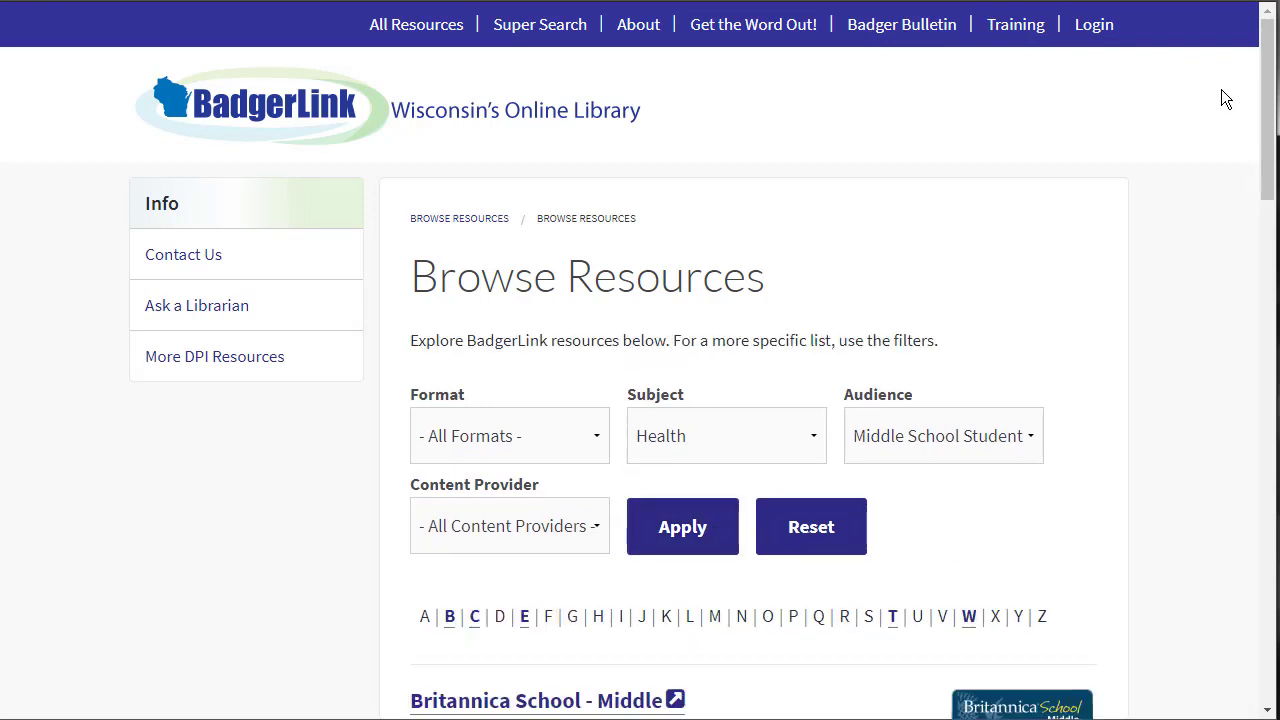
Step: Follow the Britannica School - Middle link, landing on the Whoops location-access page
scroll("down", 3)
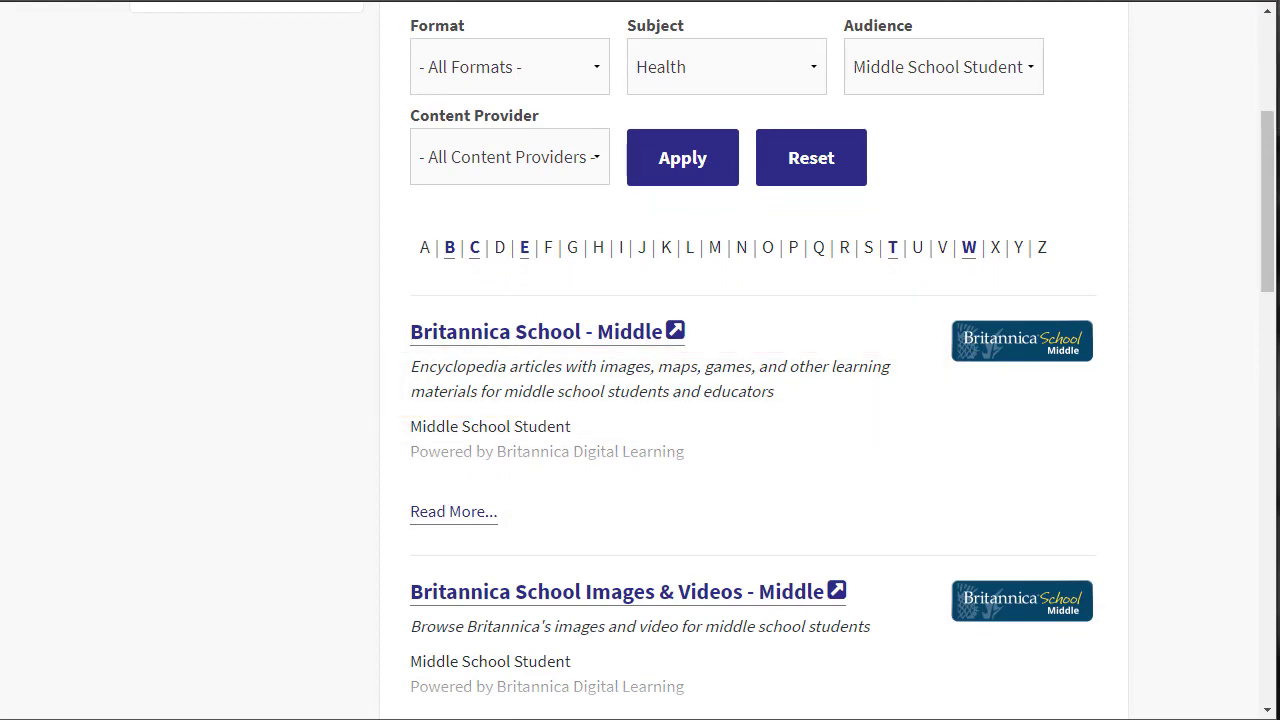
left_click(452, 511)
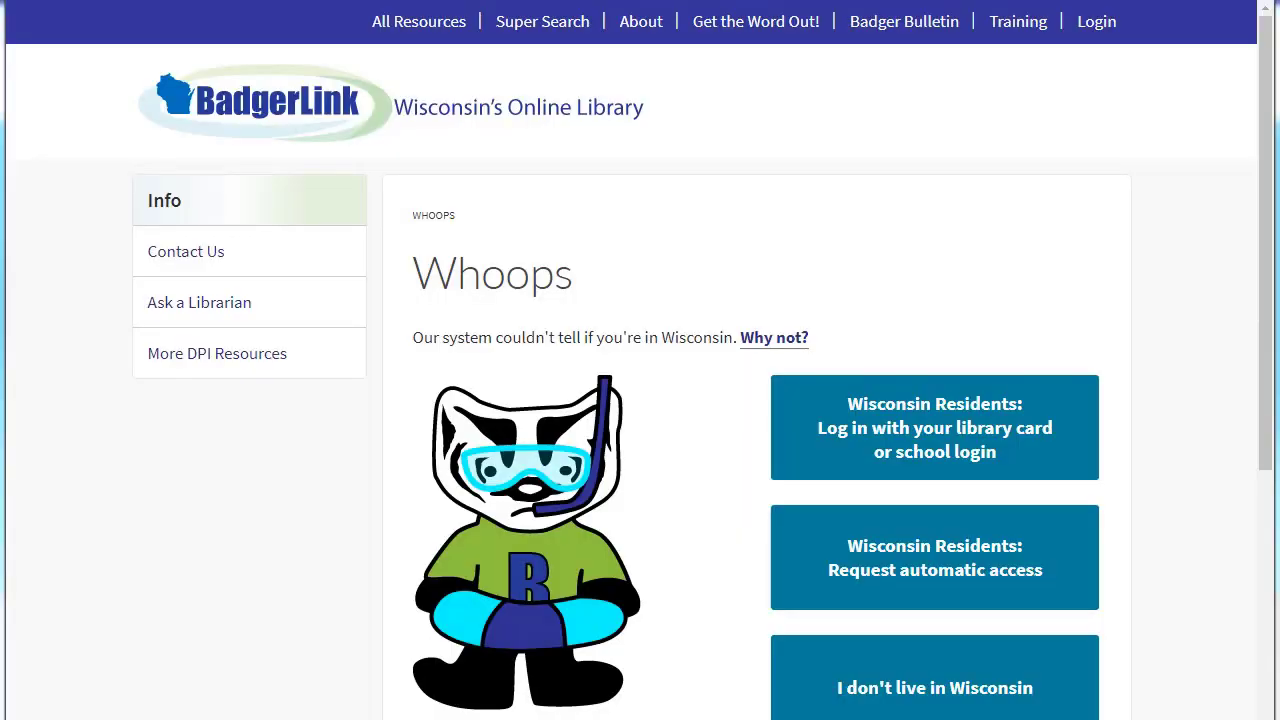
scroll("down", 3)
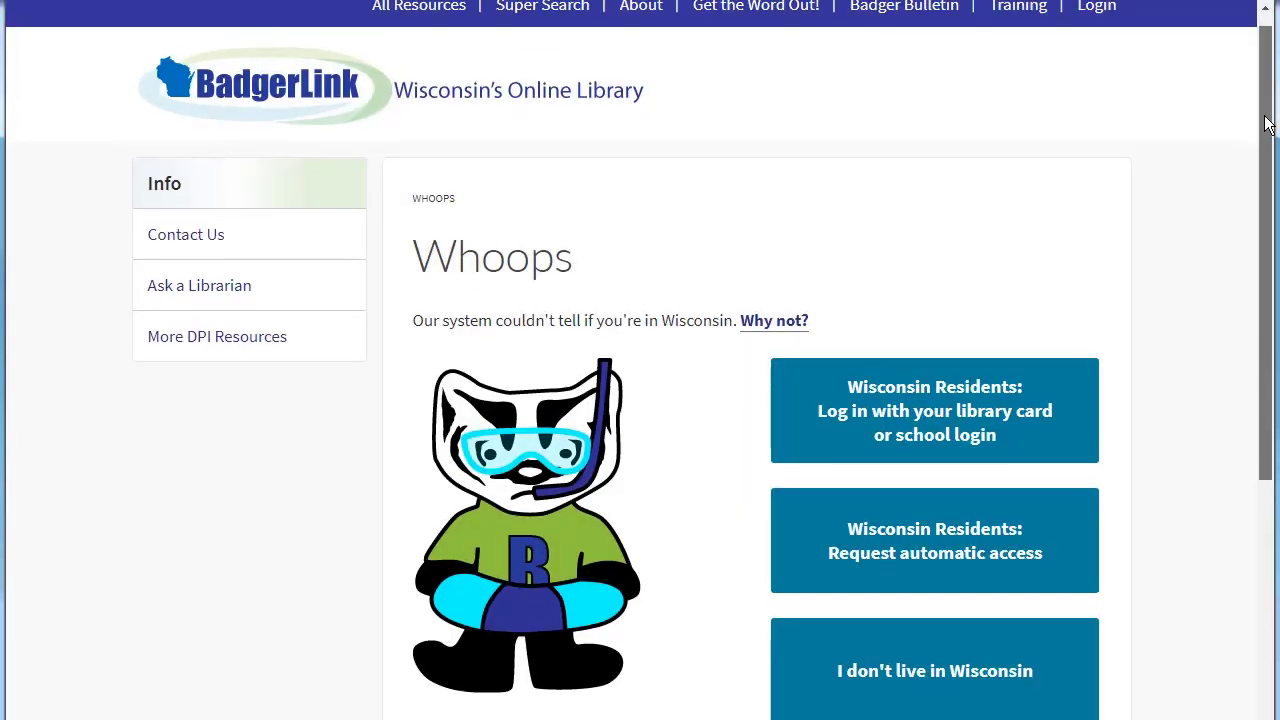
scroll("down", 3)
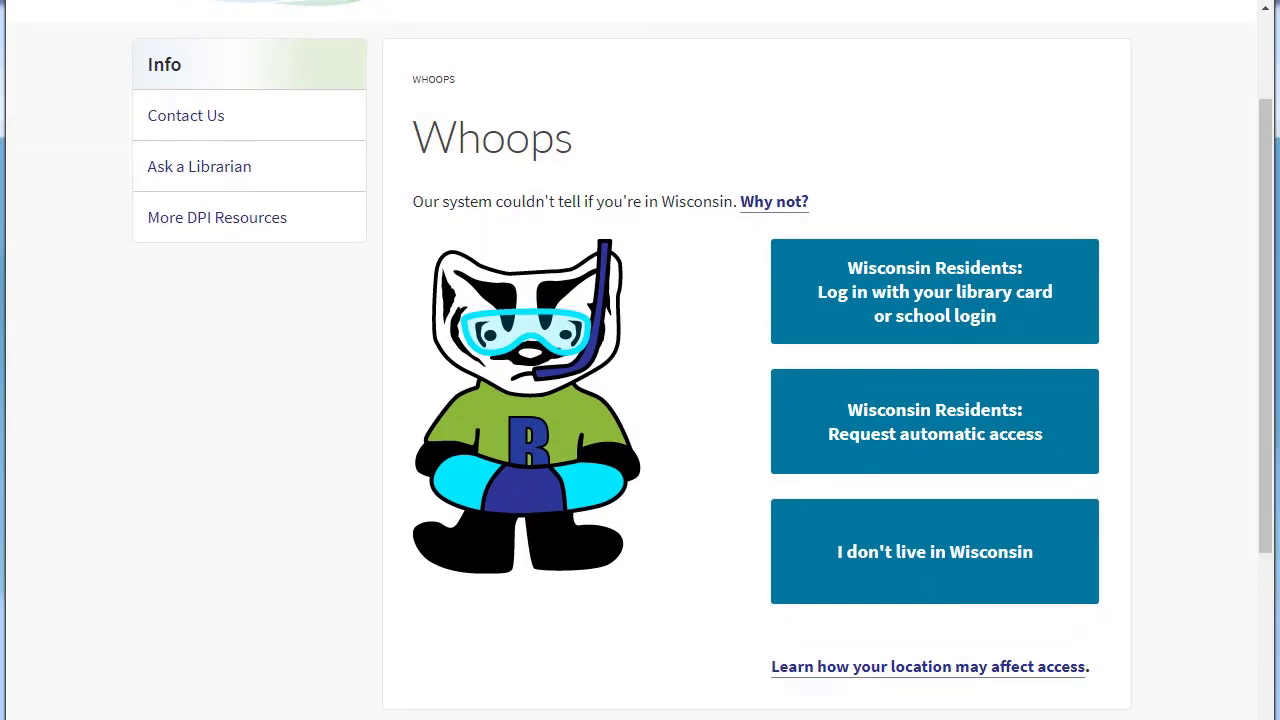